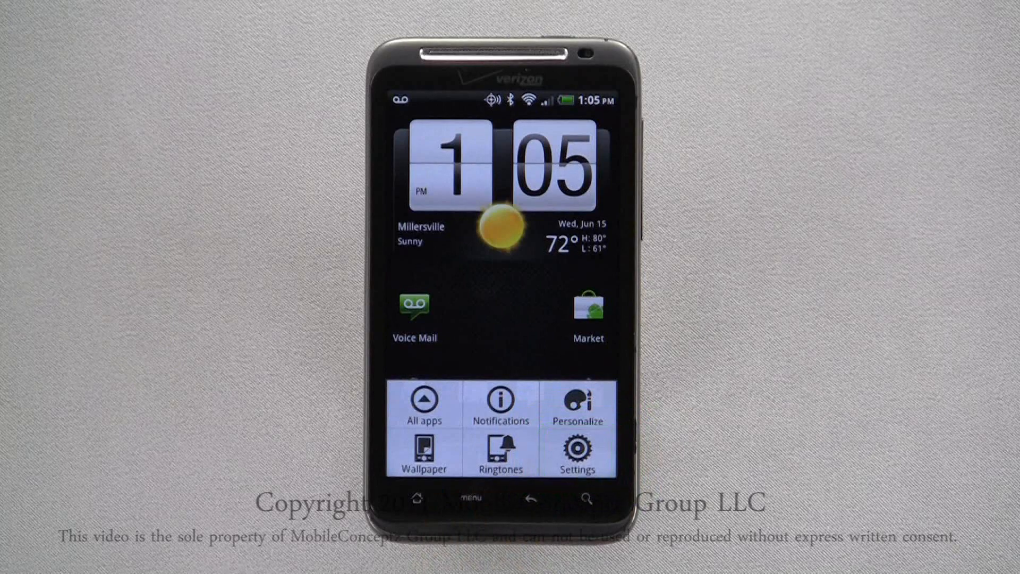
# Step: Open Settings from the home screen and go to Wireless & networks
pyautogui.click(573, 452)
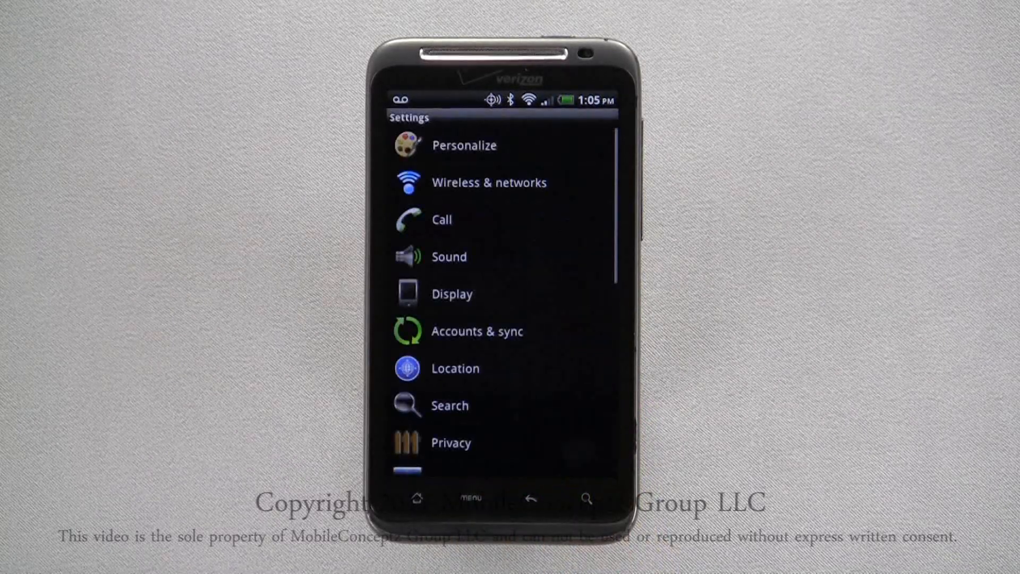
pyautogui.click(489, 182)
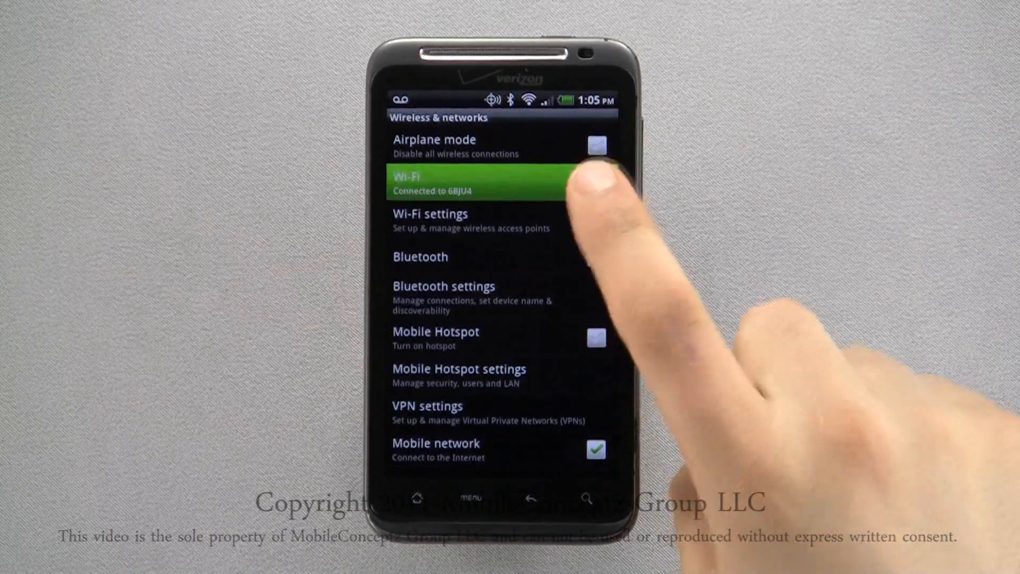
# Step: Switch off Wi-Fi and Bluetooth, then go back to the main Settings list
pyautogui.click(595, 184)
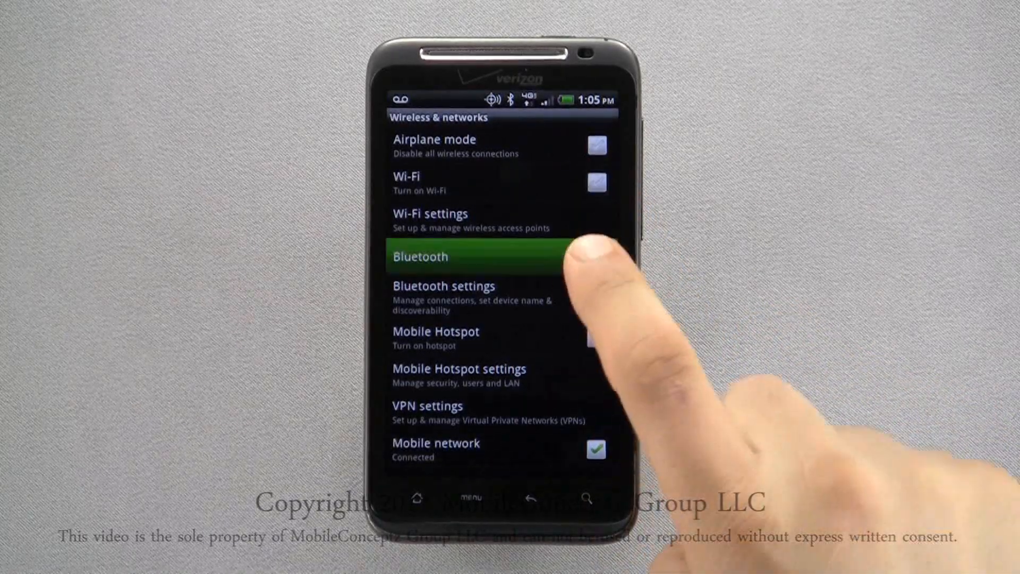
pyautogui.click(582, 256)
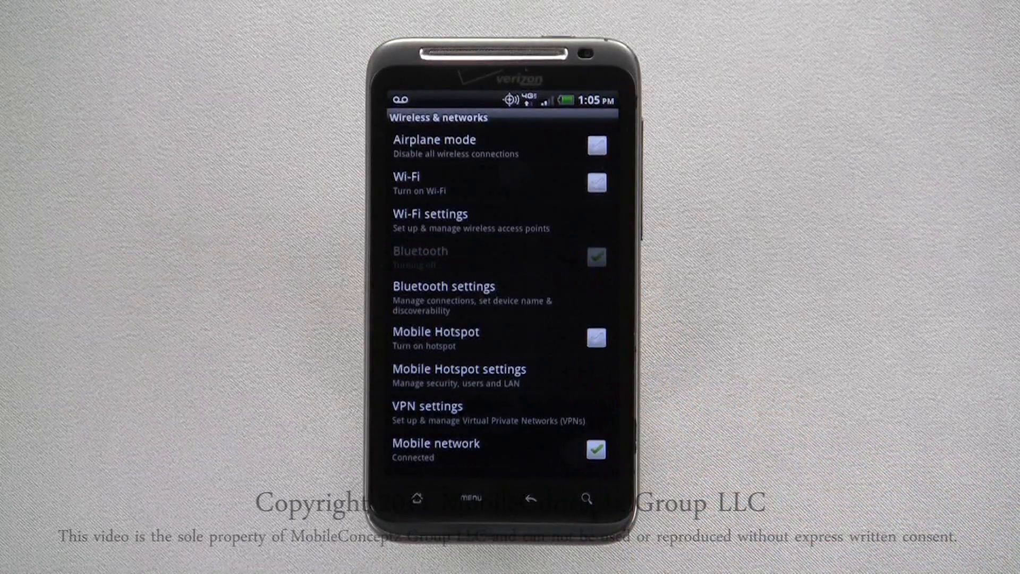
pyautogui.click(594, 258)
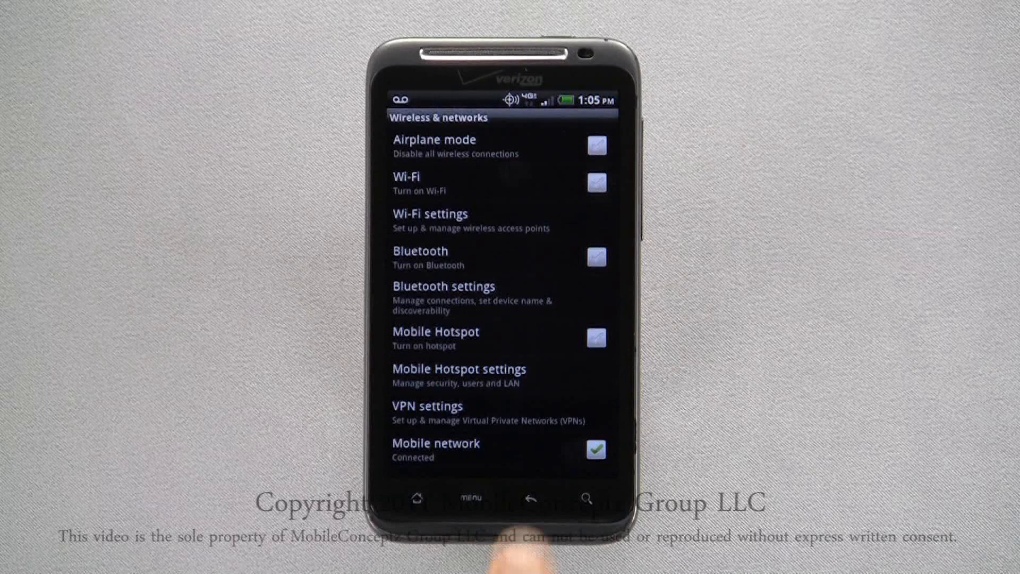
pyautogui.click(526, 498)
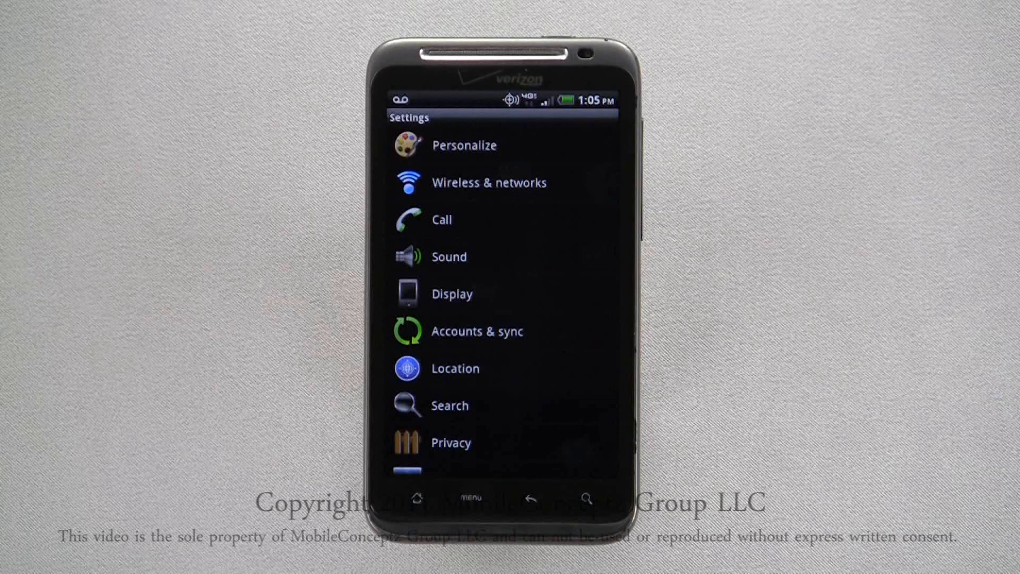
# Step: Open Display settings and check the Brightness adjustment, then close it
pyautogui.click(451, 293)
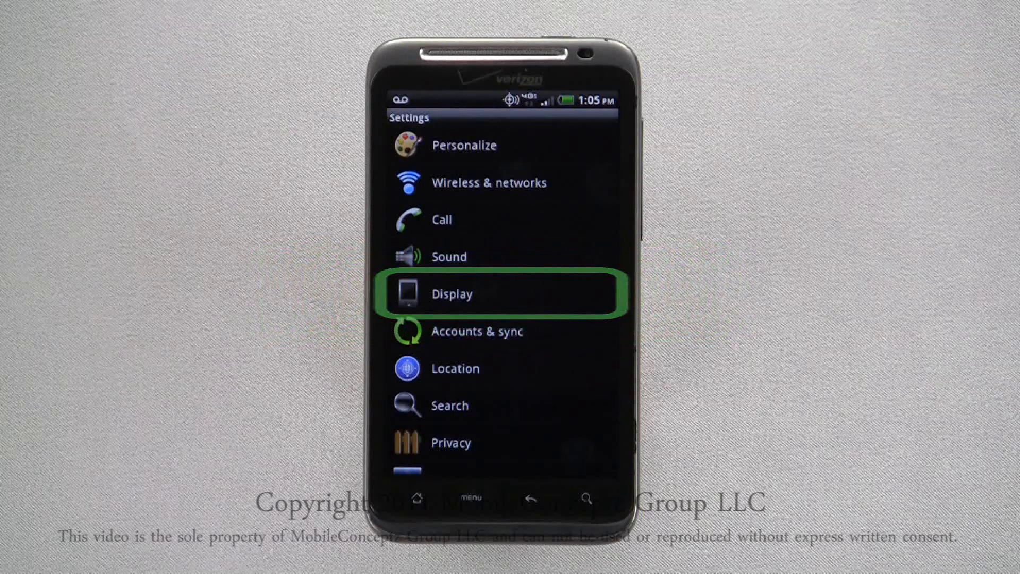
pyautogui.click(501, 293)
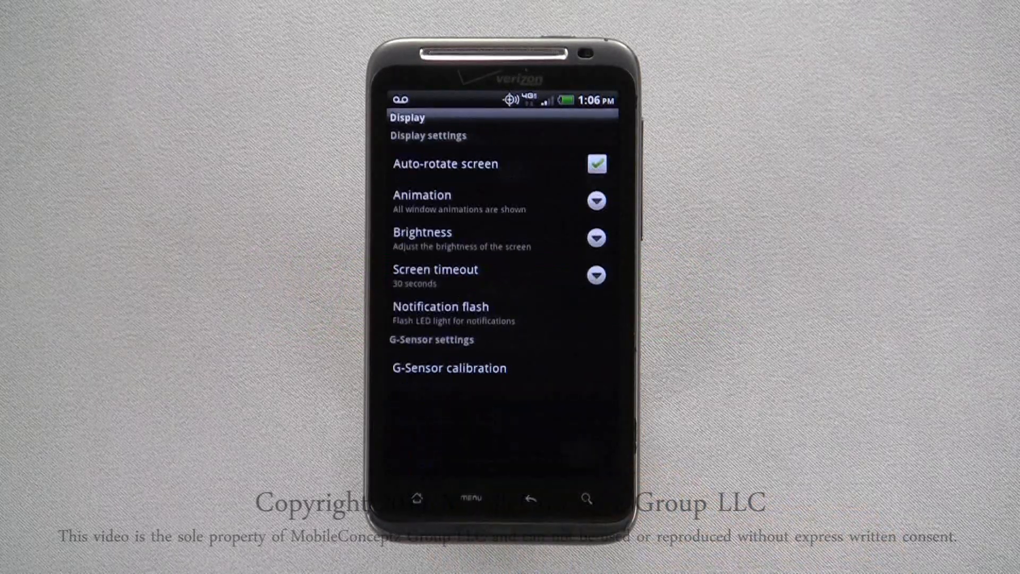
pyautogui.click(498, 238)
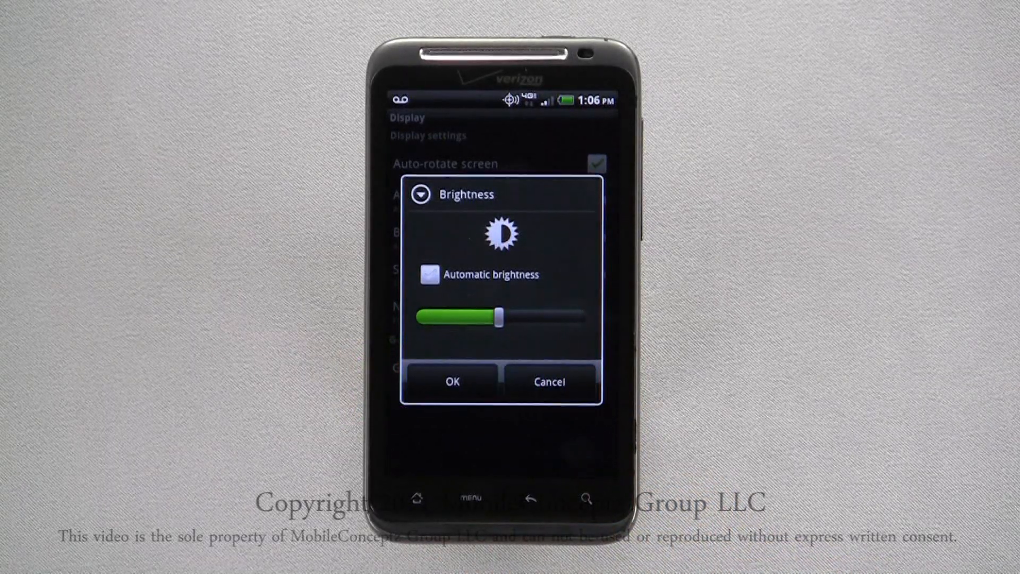
pyautogui.click(452, 382)
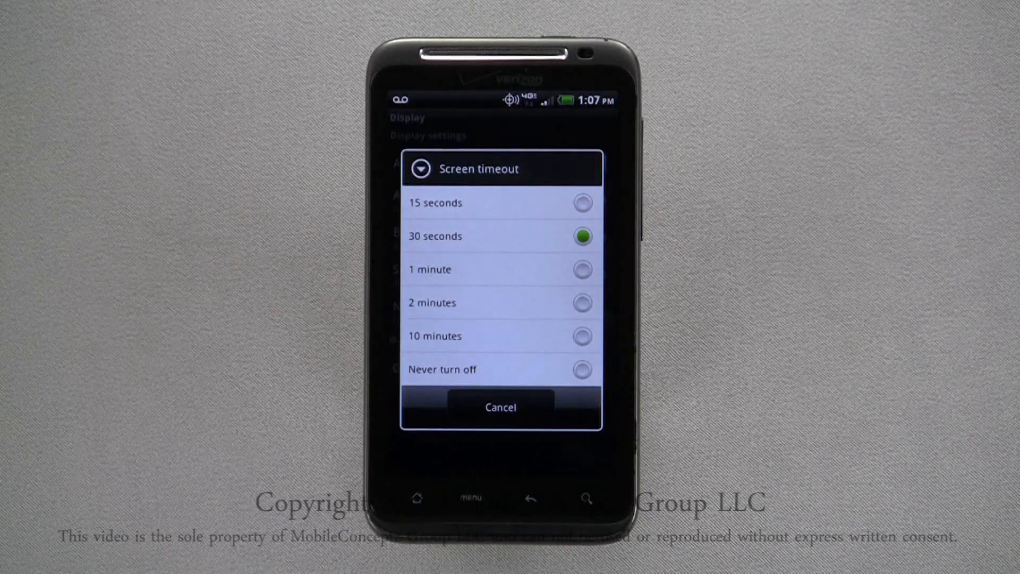
# Step: Cancel the Screen timeout dialog, keeping 30 seconds, and return to main Settings
pyautogui.click(500, 407)
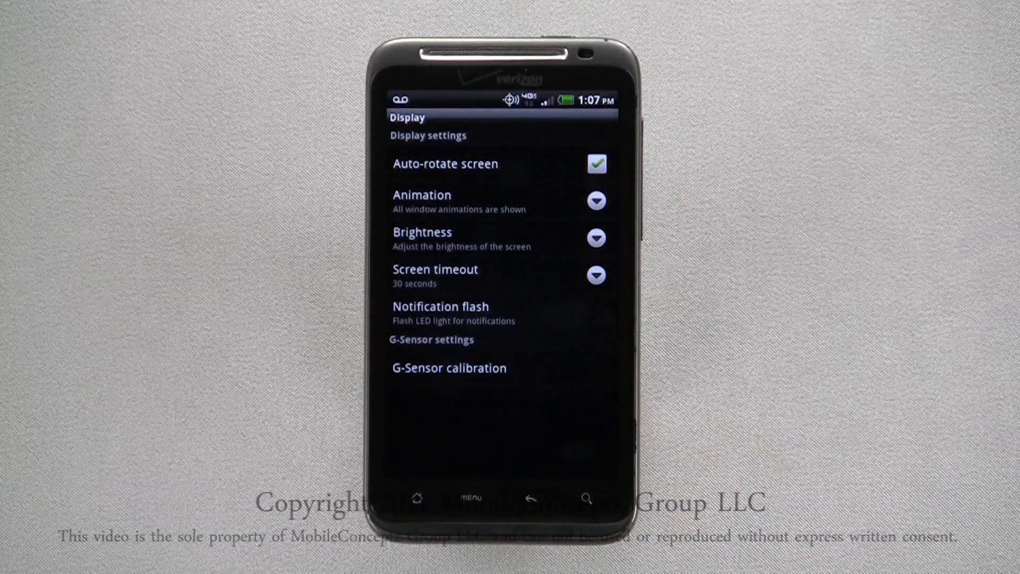
pyautogui.click(529, 498)
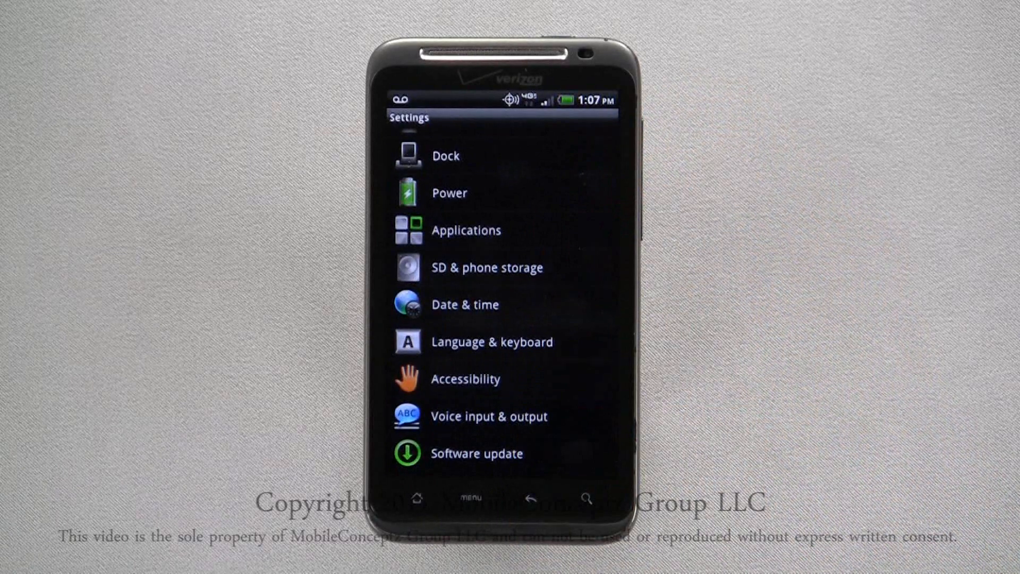
# Step: Go to Applications > Manage applications > Running and open City ID's details
pyautogui.click(465, 230)
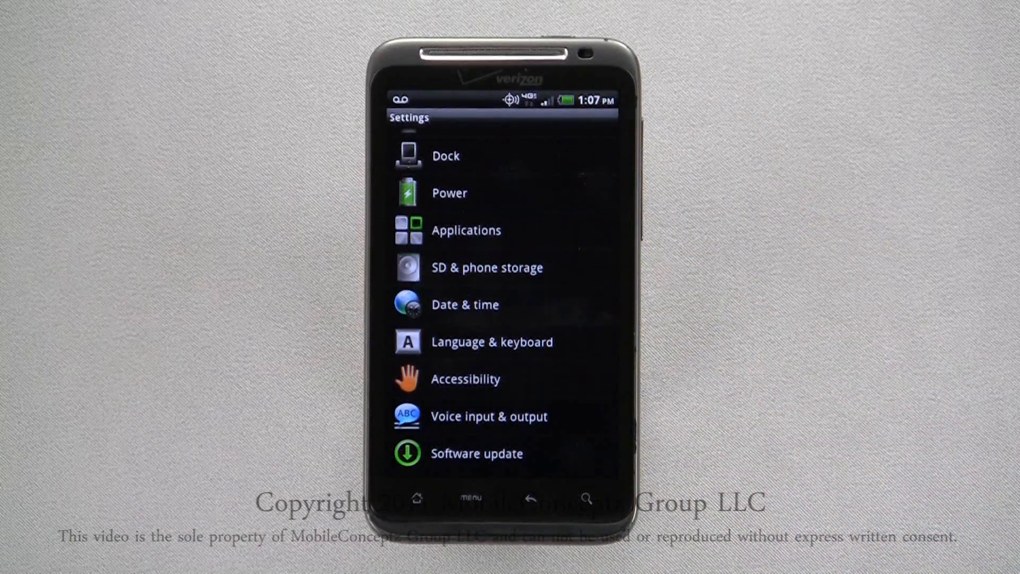
pyautogui.click(466, 230)
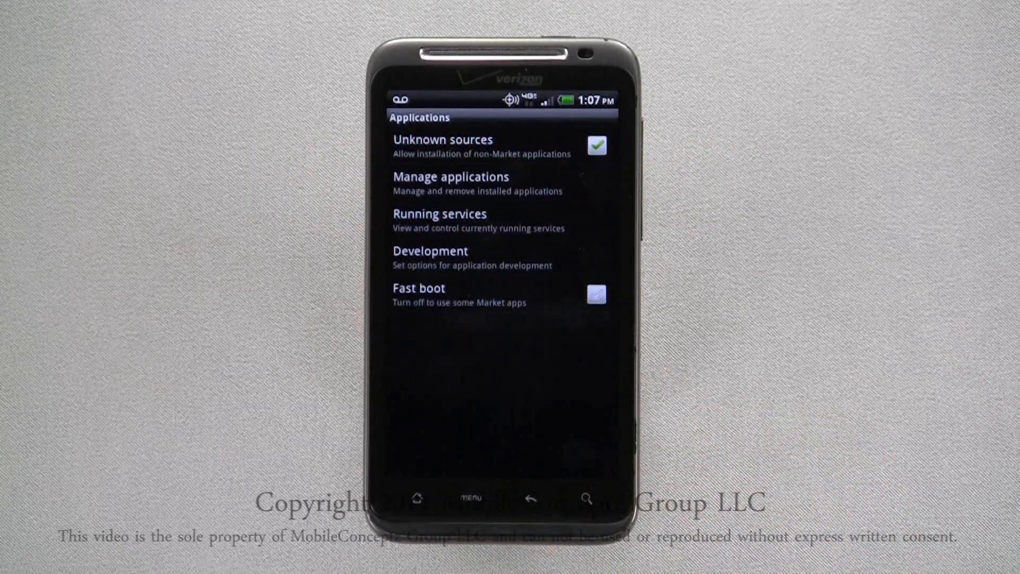
pyautogui.click(450, 182)
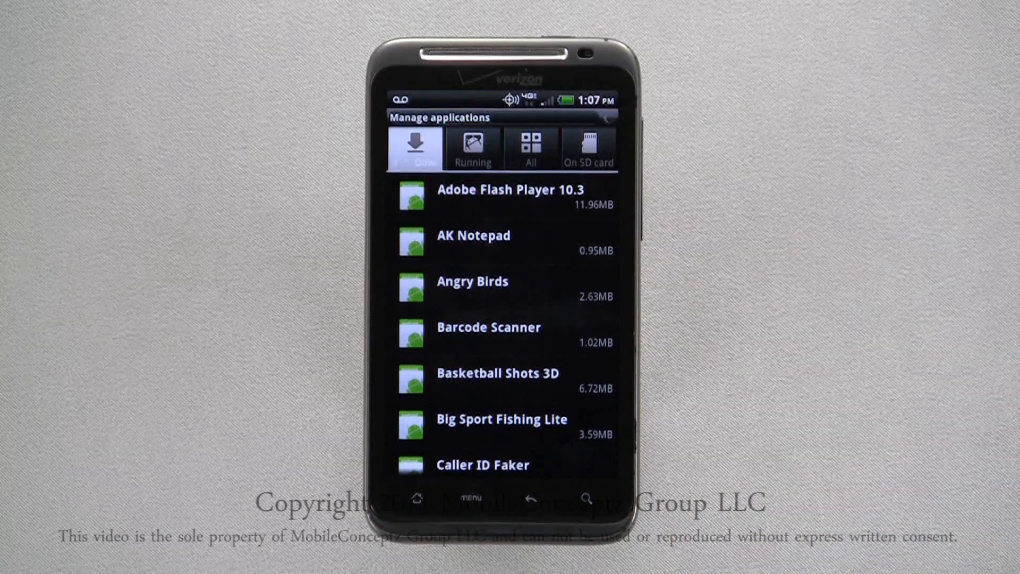
pyautogui.click(473, 148)
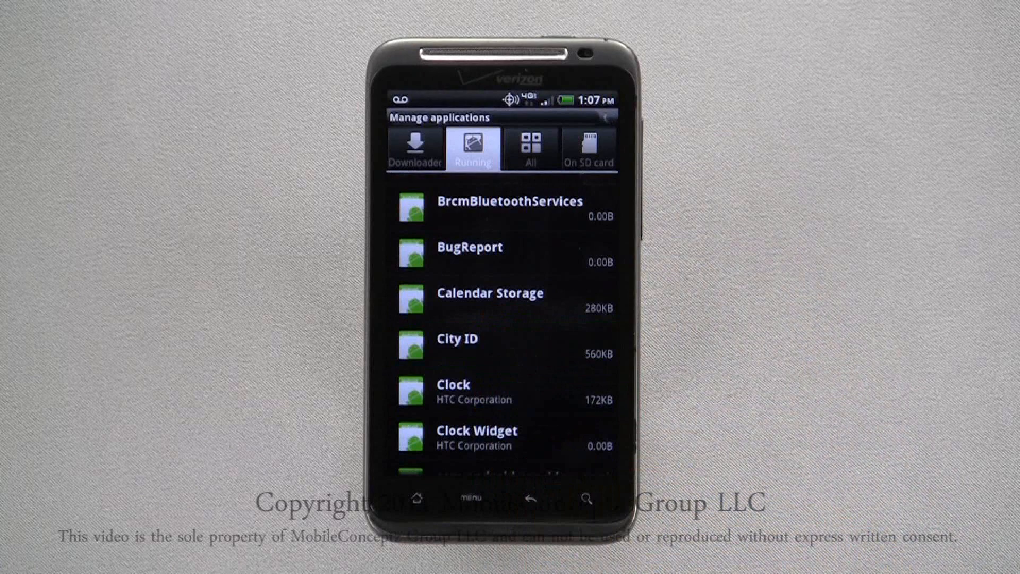
pyautogui.click(455, 344)
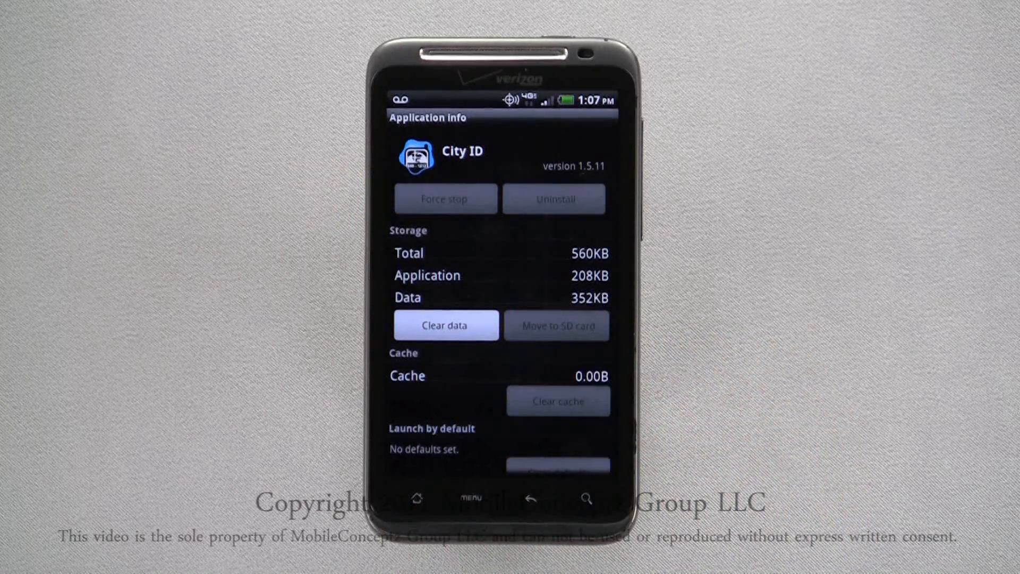
# Step: Return to the Running apps list and scroll down and back through it
pyautogui.click(531, 498)
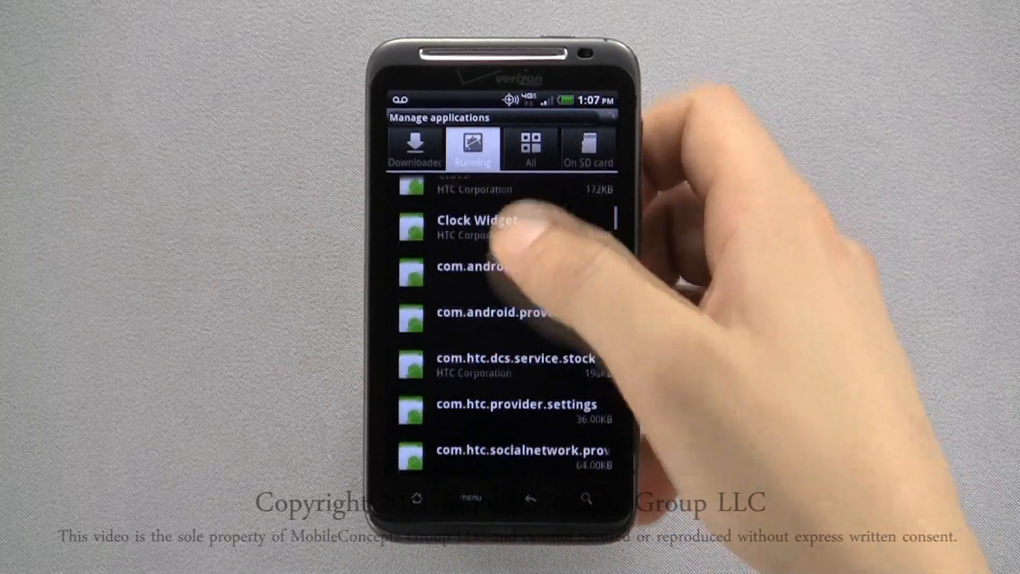
pyautogui.scroll(-3)
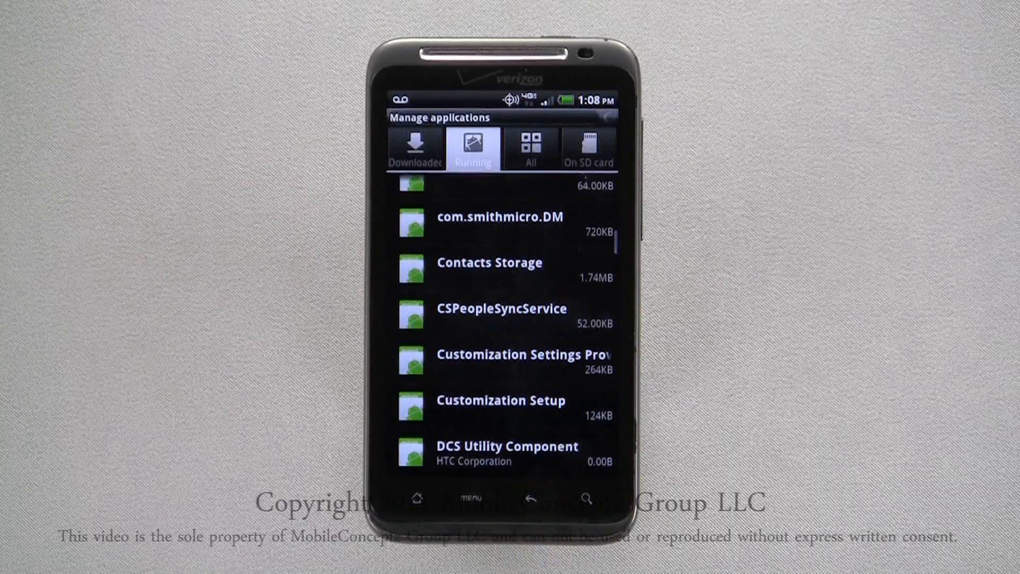
pyautogui.scroll(-3)
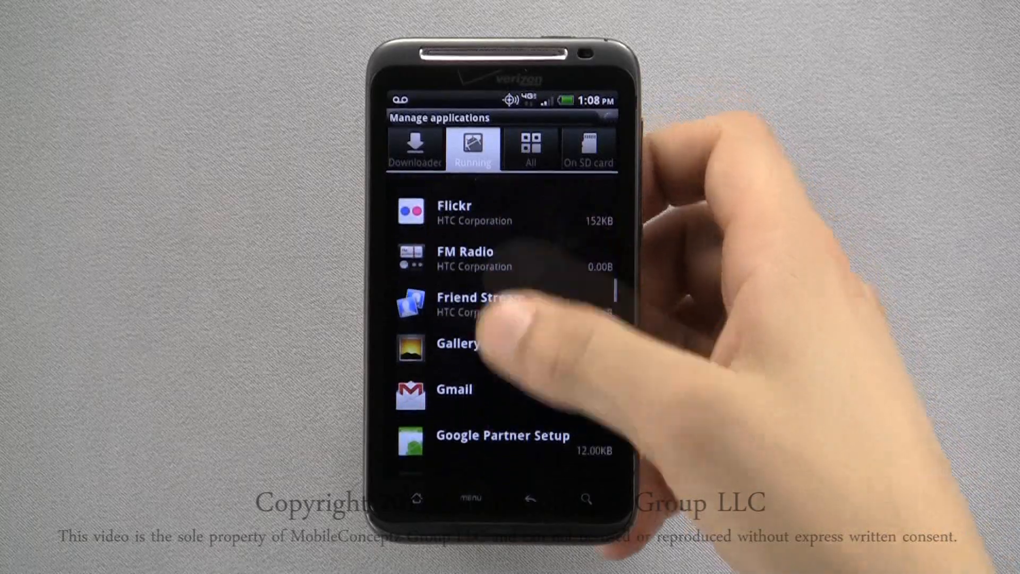
pyautogui.scroll(3)
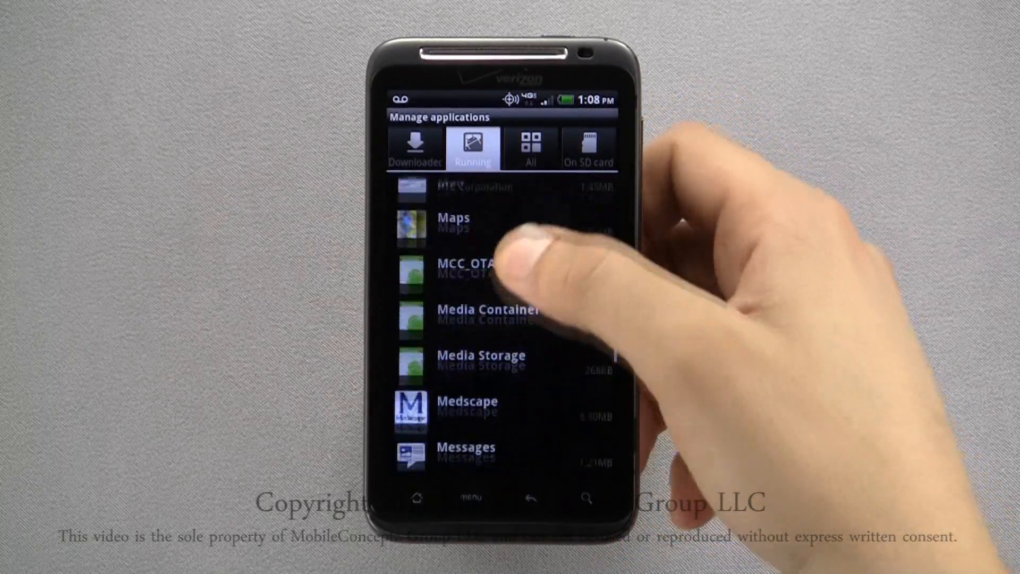
pyautogui.scroll(3)
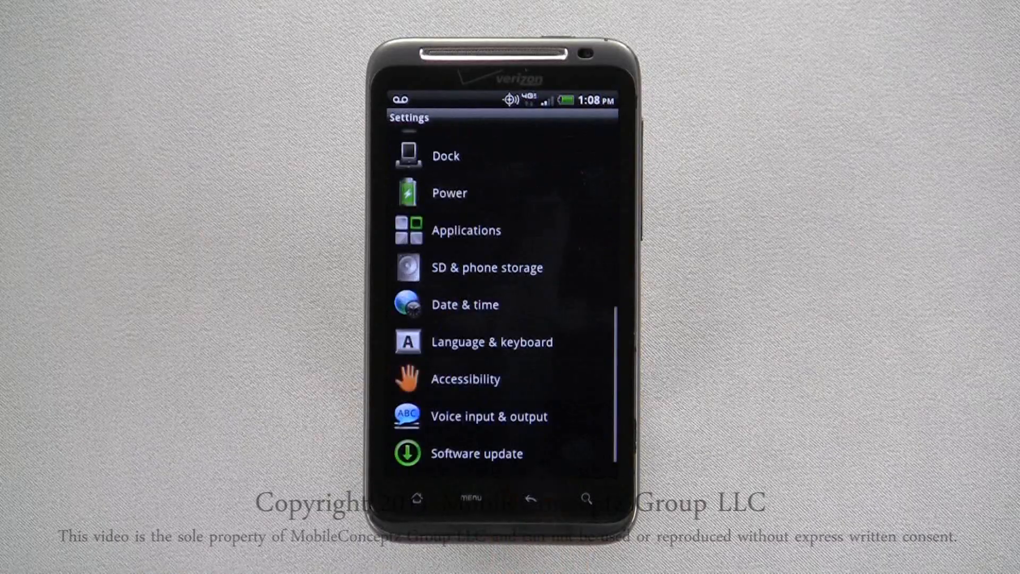
# Step: Go home, open Phone, and dial *#*#4636#*#* to reach the Testing menu
pyautogui.click(417, 497)
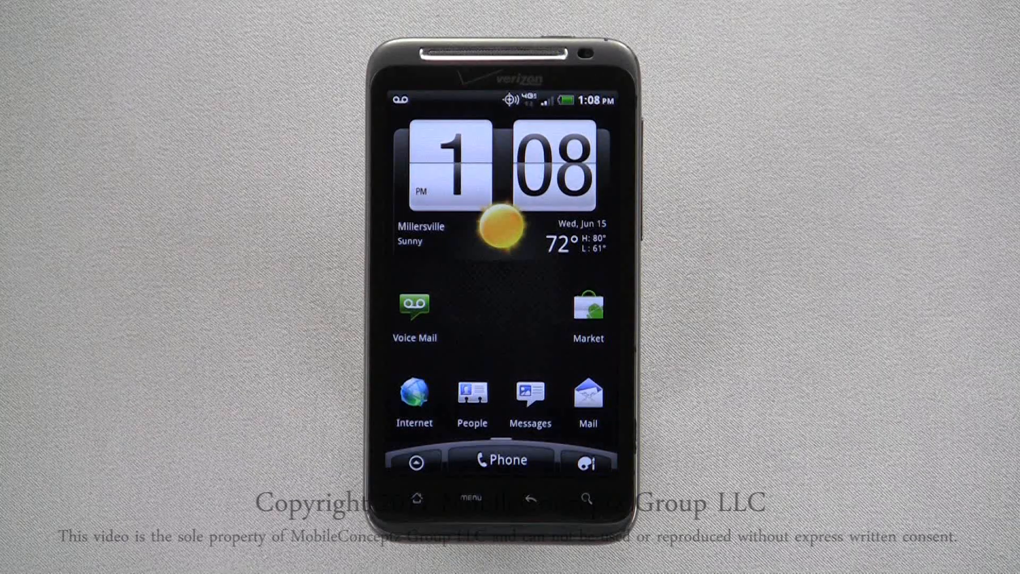
pyautogui.click(501, 460)
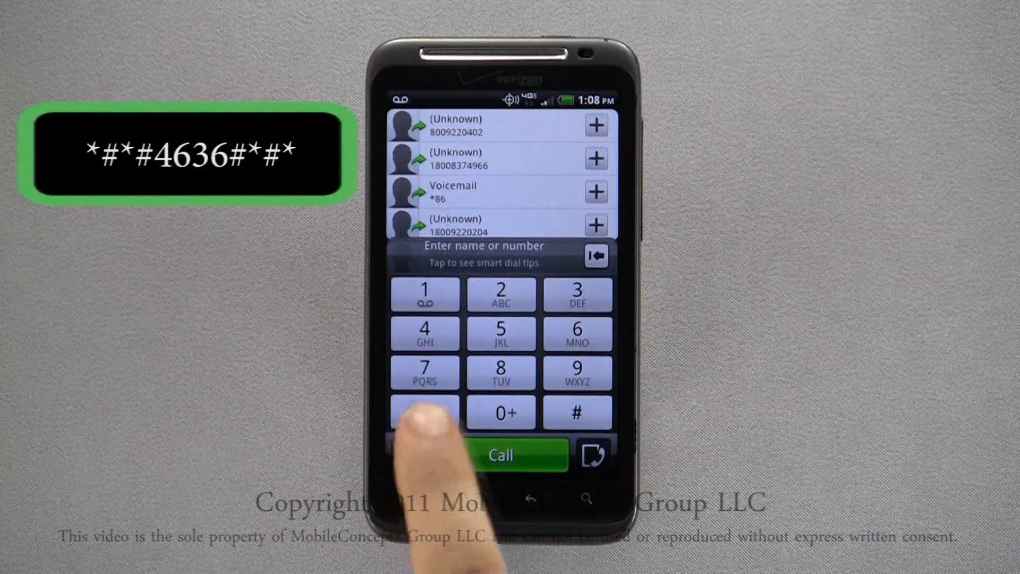
pyautogui.click(575, 411)
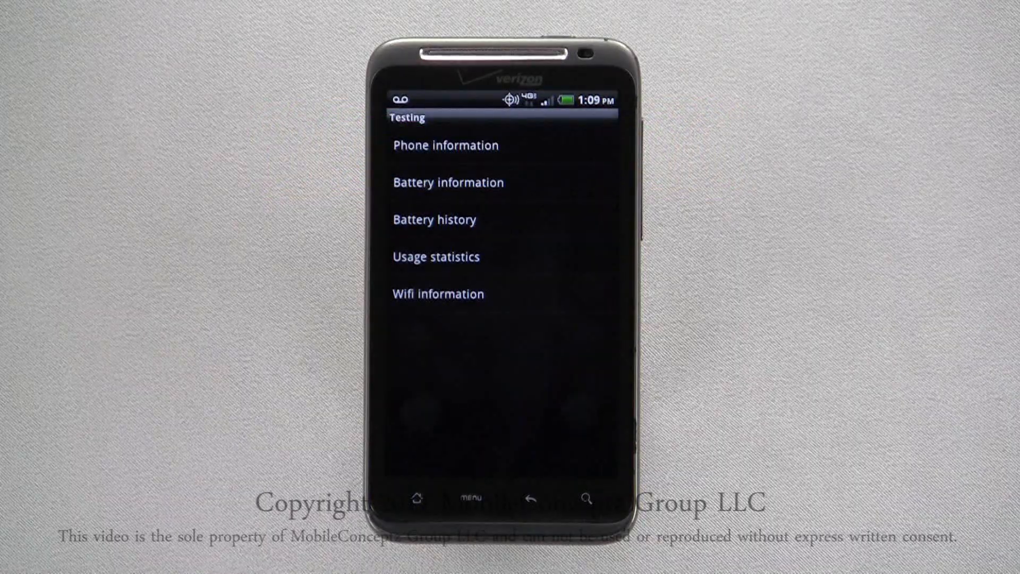
# Step: Open Phone information and scroll down to Set preferred network type
pyautogui.click(445, 145)
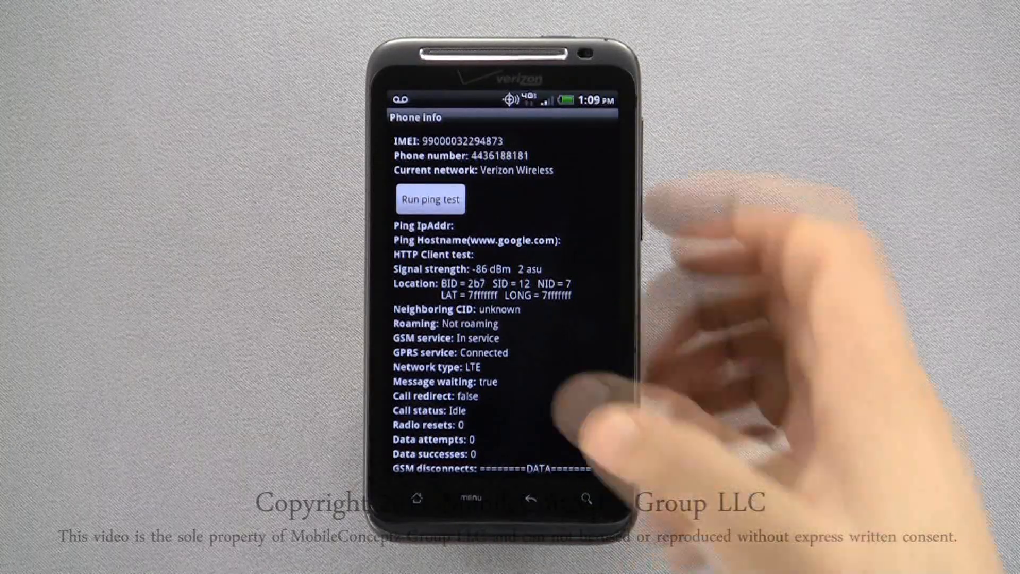
pyautogui.scroll(-3)
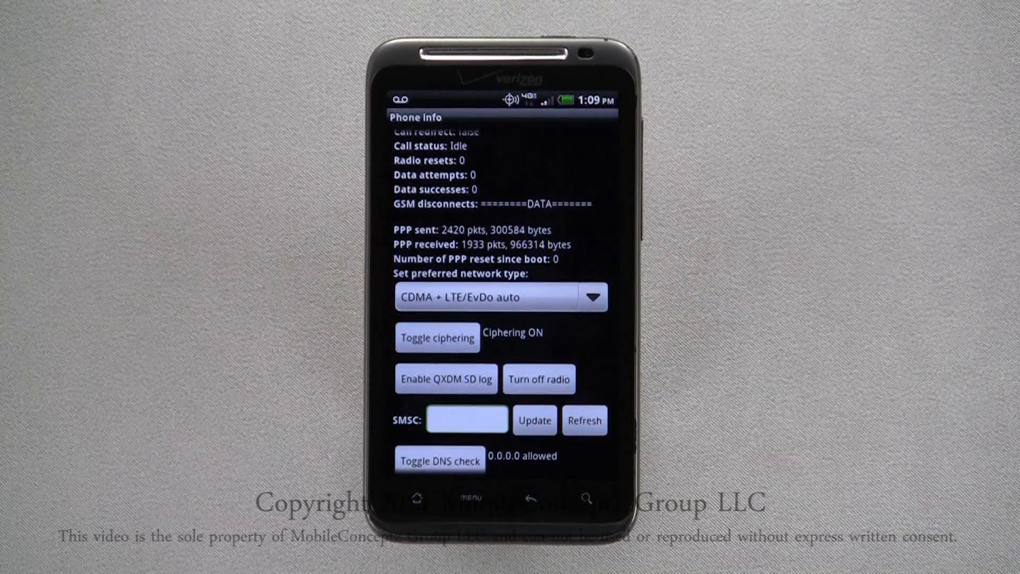
# Step: Pick CDMA only from the preferred network type dropdown, then go home
pyautogui.click(501, 296)
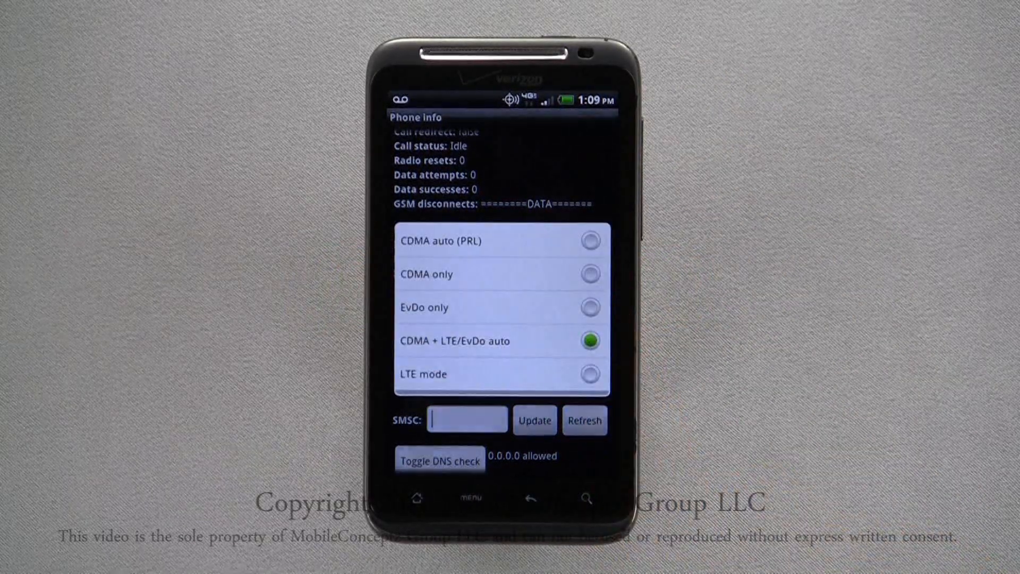
pyautogui.click(501, 273)
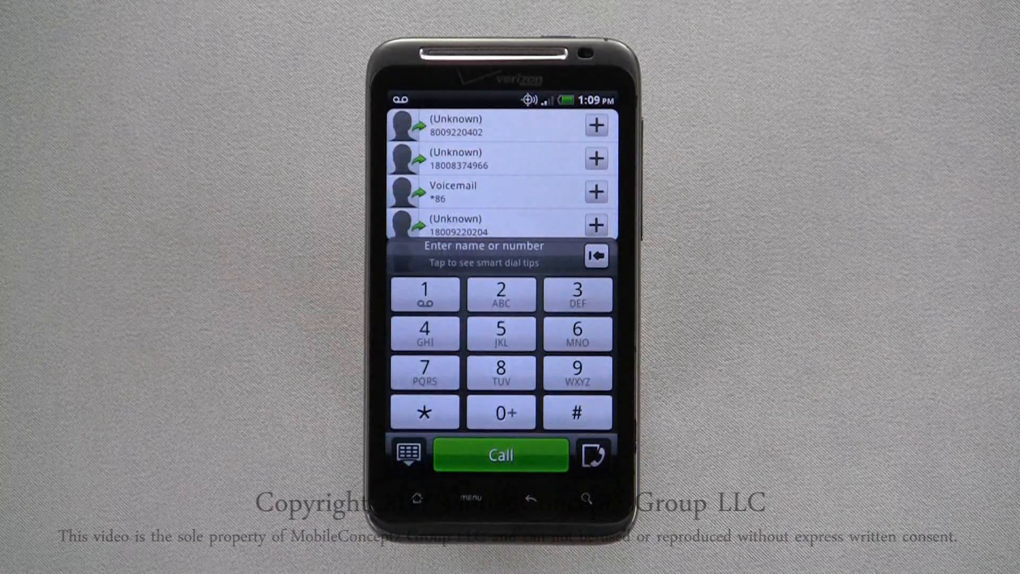
pyautogui.click(415, 498)
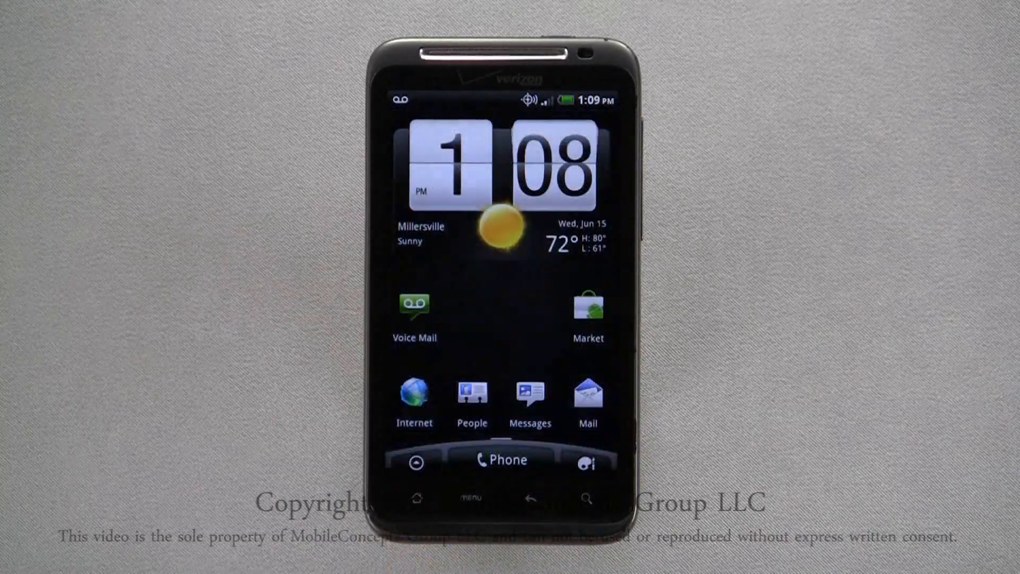